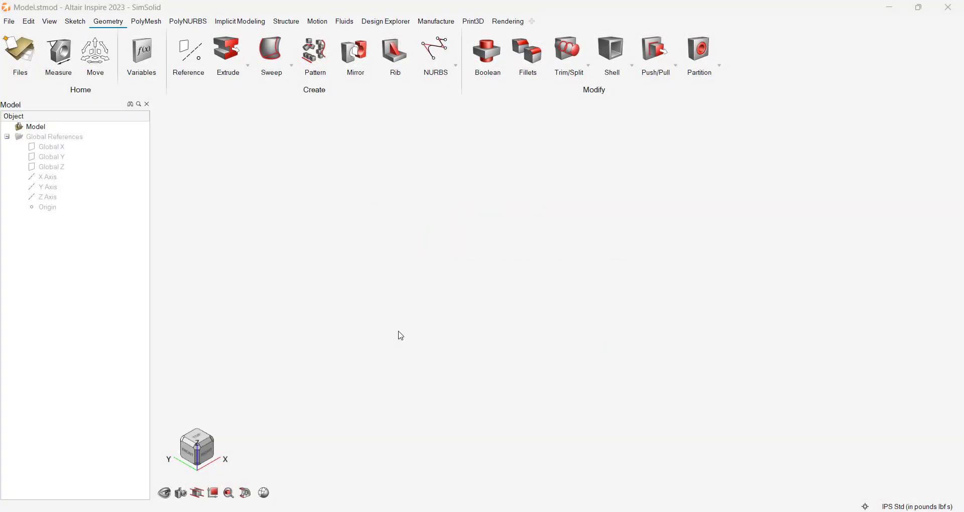
Step: Review the supported CAD import file formats, then cancel without importing anything
{"action": "left_click", "coordinate": [9, 22]}
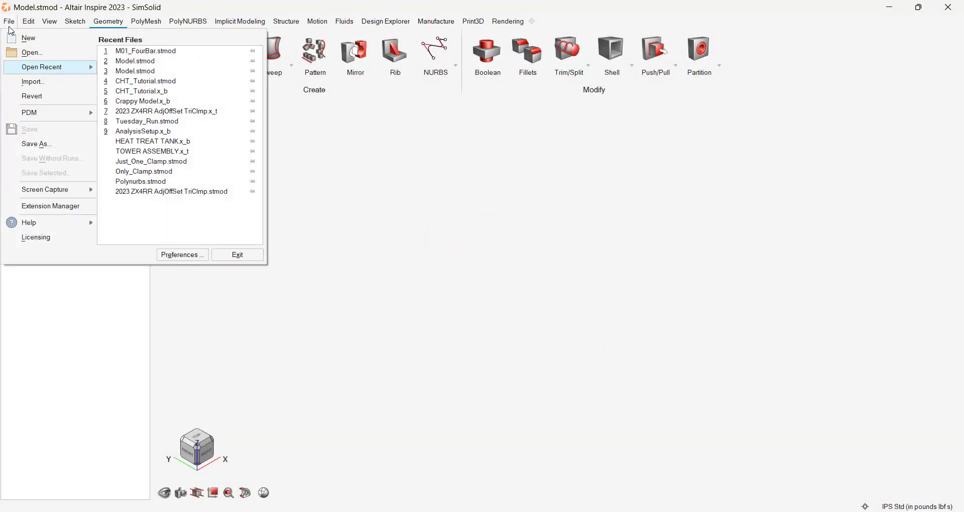
{"action": "left_click", "coordinate": [33, 81]}
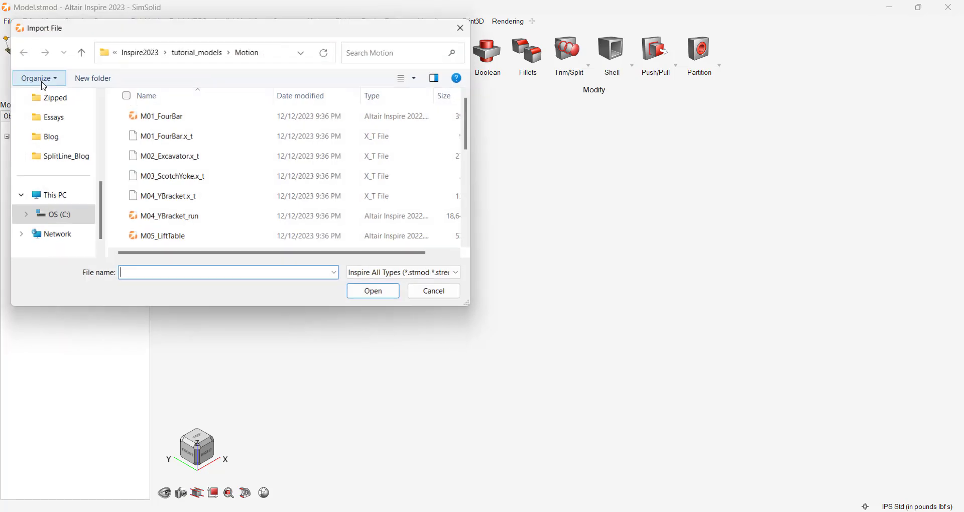
{"action": "left_click", "coordinate": [402, 272]}
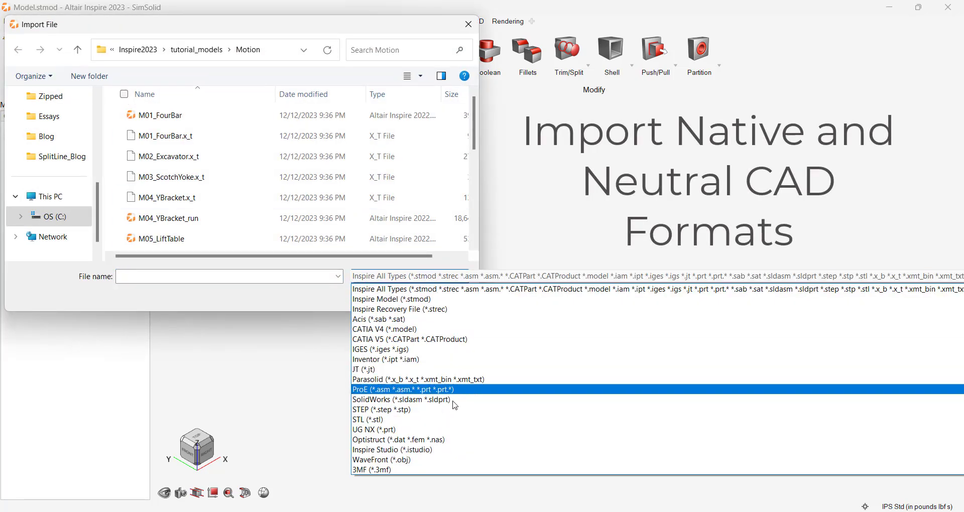
{"action": "left_click", "coordinate": [371, 469]}
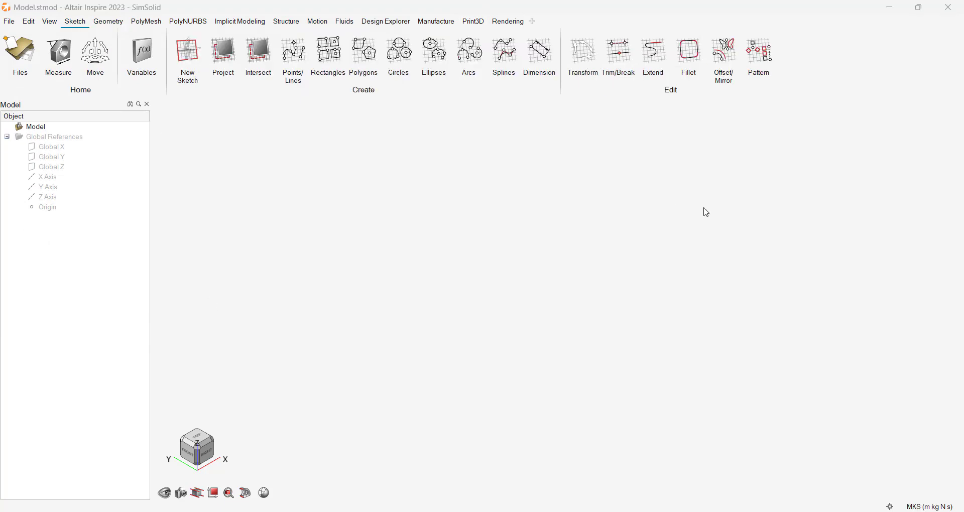
Step: Sketch a closed L-shaped polyline profile 10 in long with 2, 1.5 and 1 in steps
{"action": "left_click", "coordinate": [187, 51]}
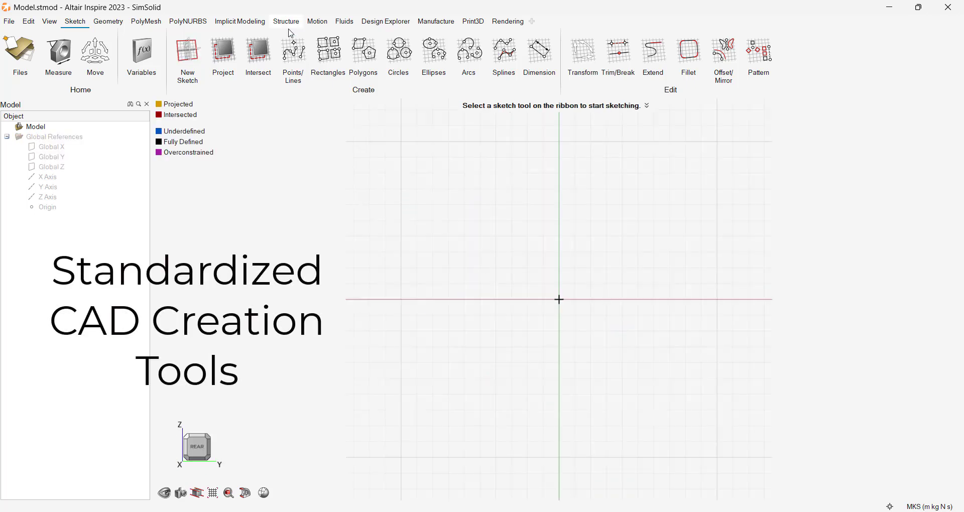
{"action": "left_click", "coordinate": [292, 53]}
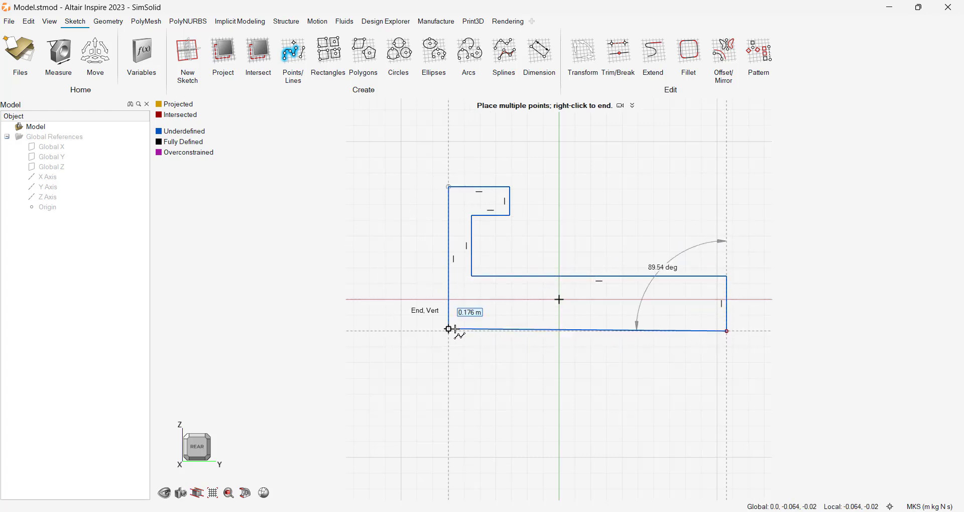
{"action": "left_click", "coordinate": [540, 52]}
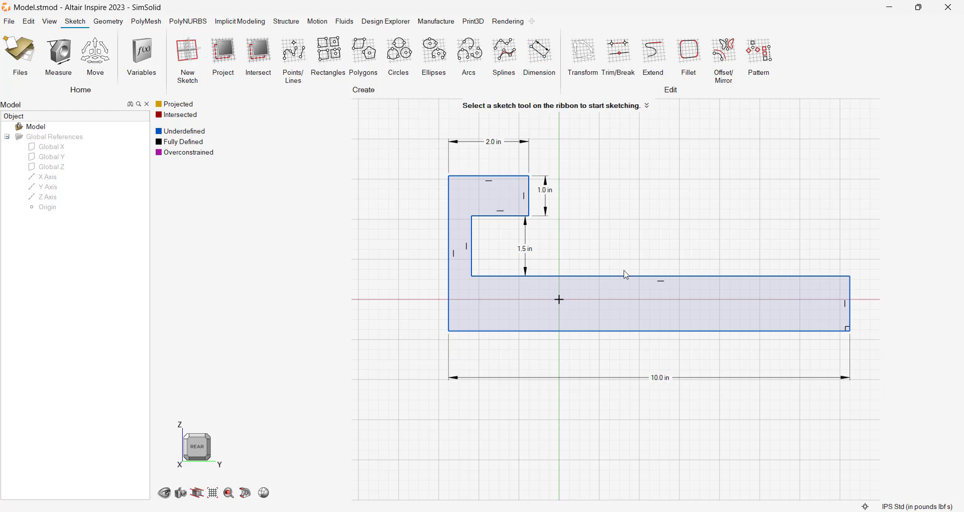
Step: Dimension the left edge to 5.0 in and extrude the profile into solid Part 1
{"action": "left_click", "coordinate": [539, 53]}
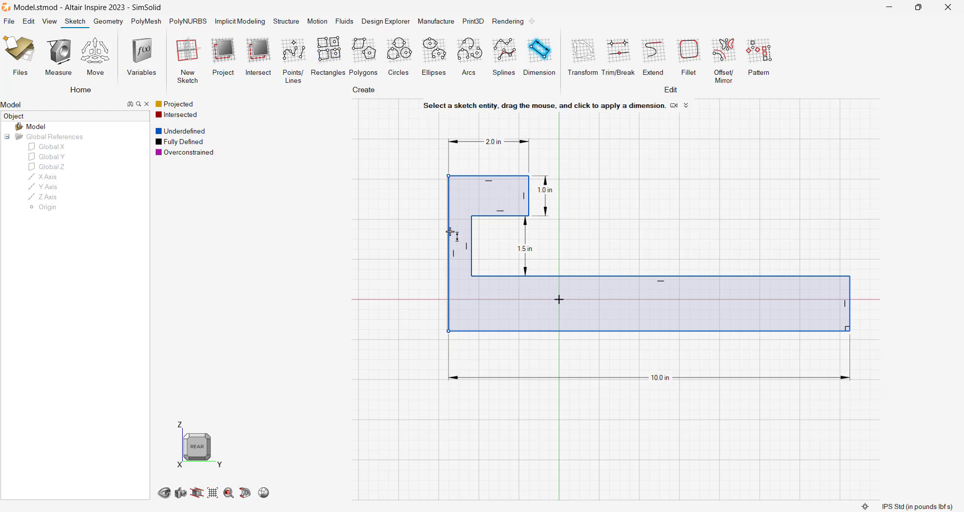
{"action": "left_click", "coordinate": [449, 253]}
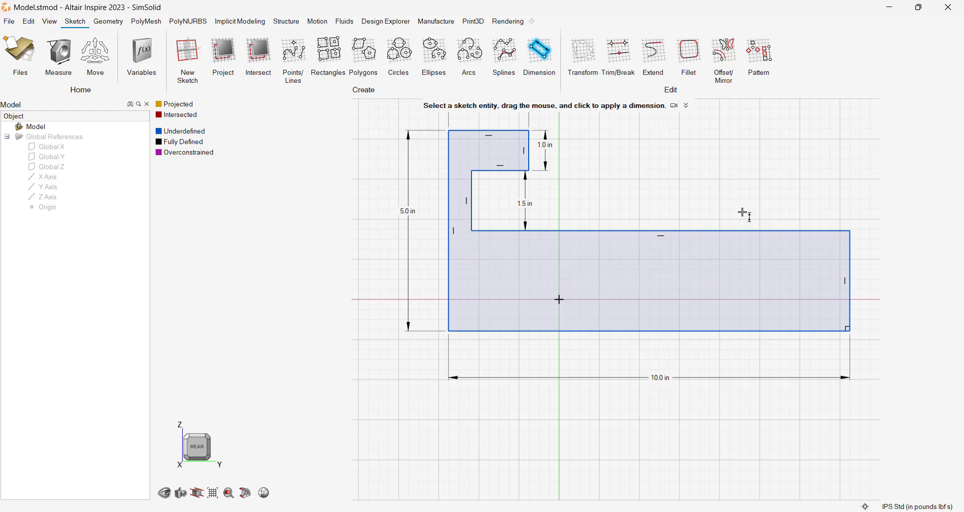
{"action": "left_click", "coordinate": [227, 55]}
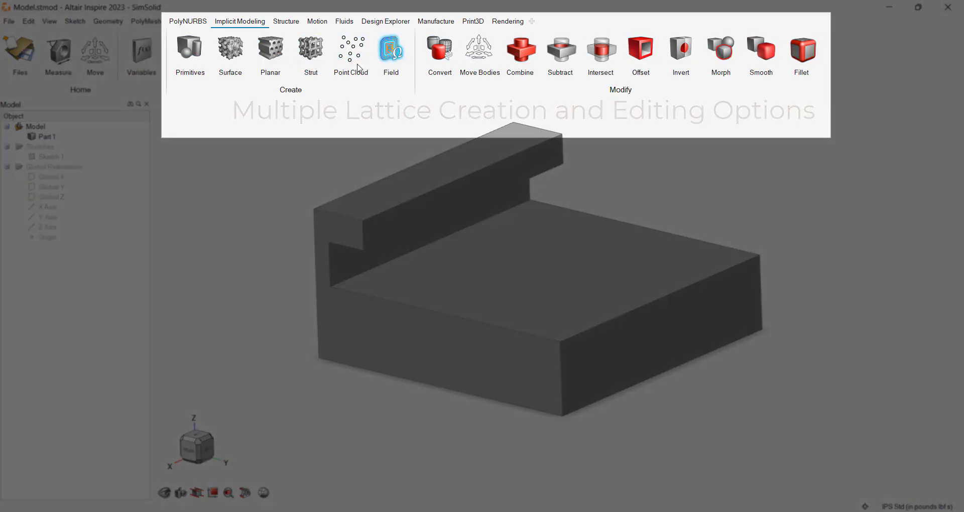
Step: Fill the bracket with a surface lattice, trialling Schwarz D, Split P and other unit cells
{"action": "left_click", "coordinate": [229, 53]}
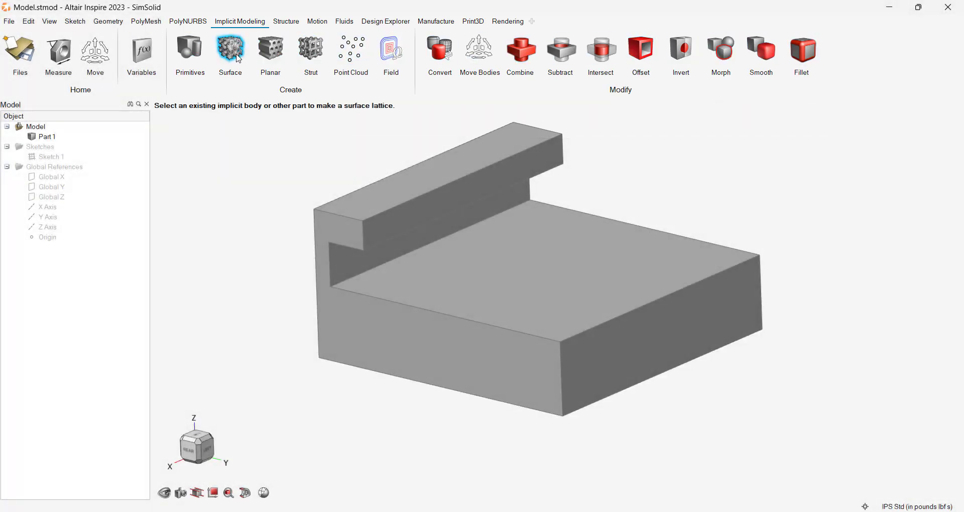
{"action": "left_click", "coordinate": [431, 220]}
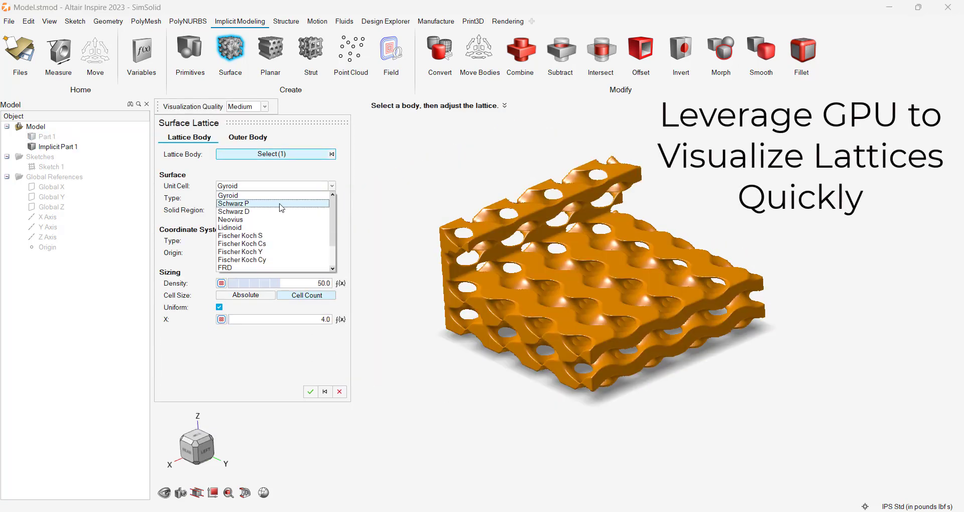
{"action": "left_click", "coordinate": [234, 212]}
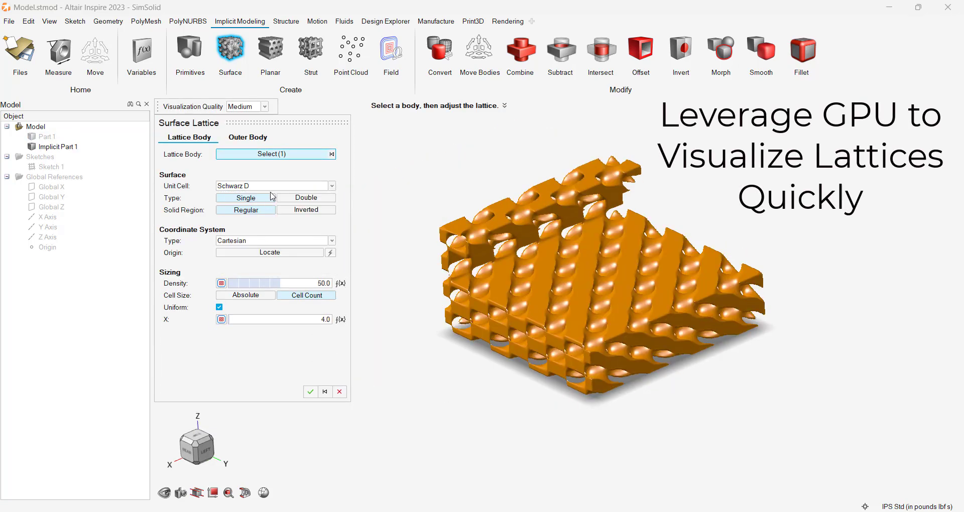
{"action": "left_click", "coordinate": [330, 186]}
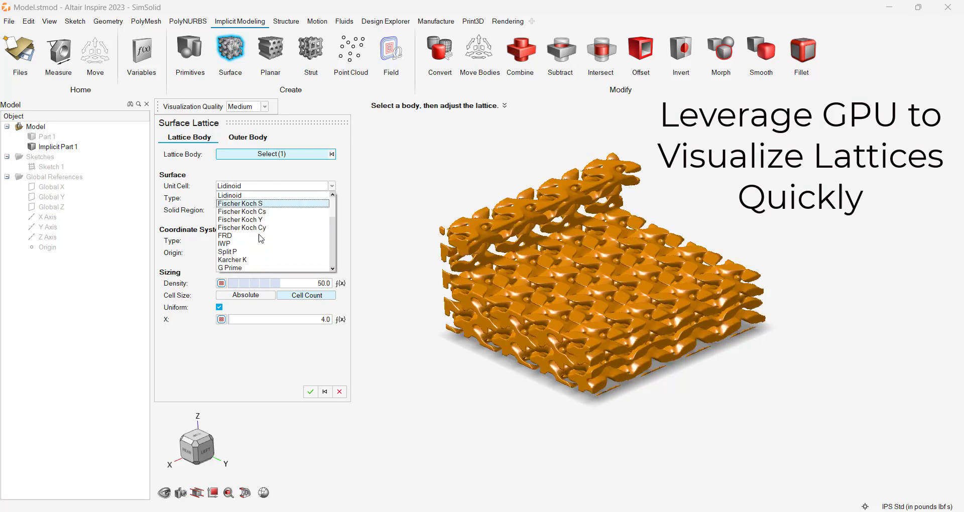
{"action": "left_click", "coordinate": [227, 251]}
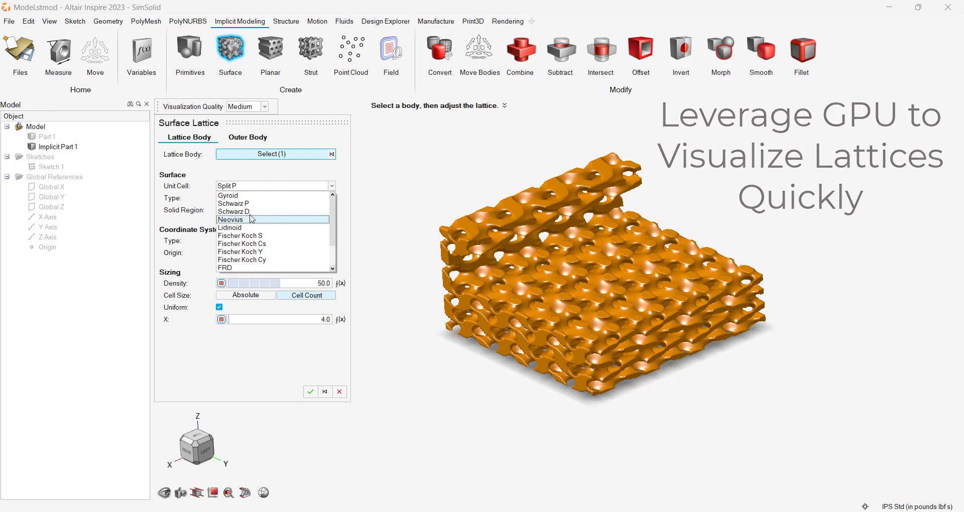
{"action": "left_click", "coordinate": [228, 195]}
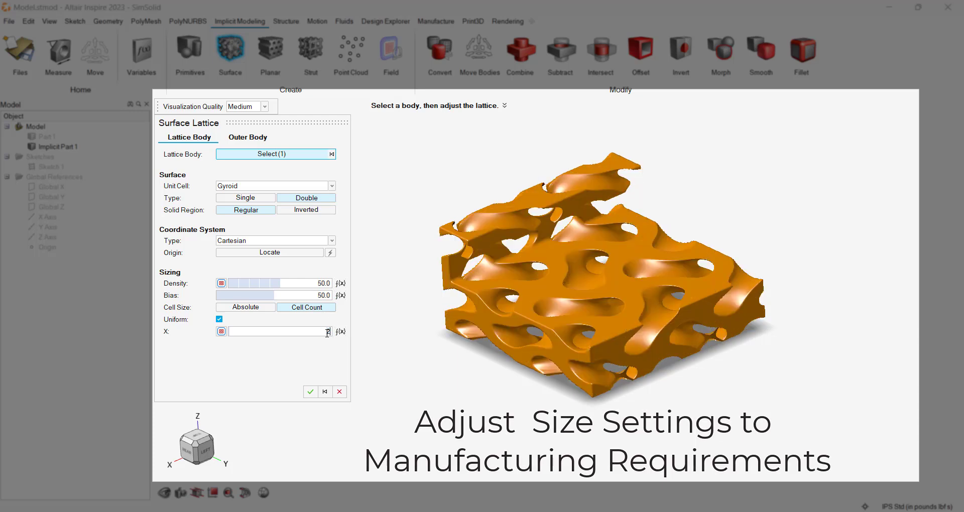
Step: Set the double gyroid lattice to 4.0 cells along X and move to the outer body settings
{"action": "type", "text": "4.0"}
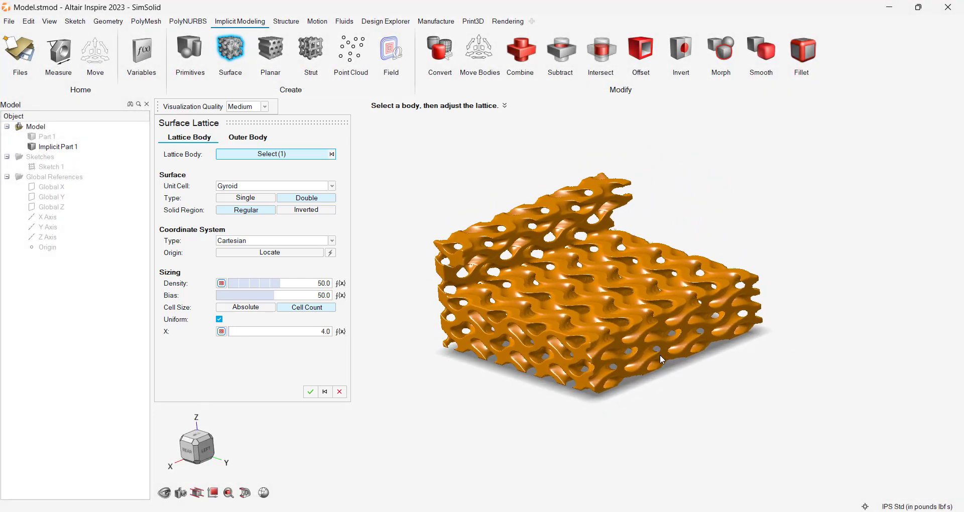
{"action": "left_click", "coordinate": [247, 138]}
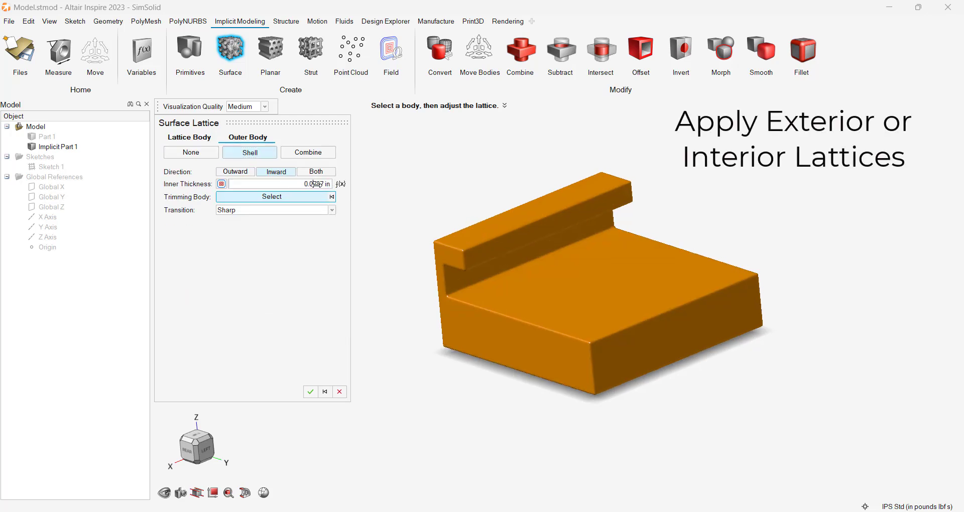
Step: Wrap the lattice in an inward shell with .125 inner thickness and apply it
{"action": "type", "text": "125 in"}
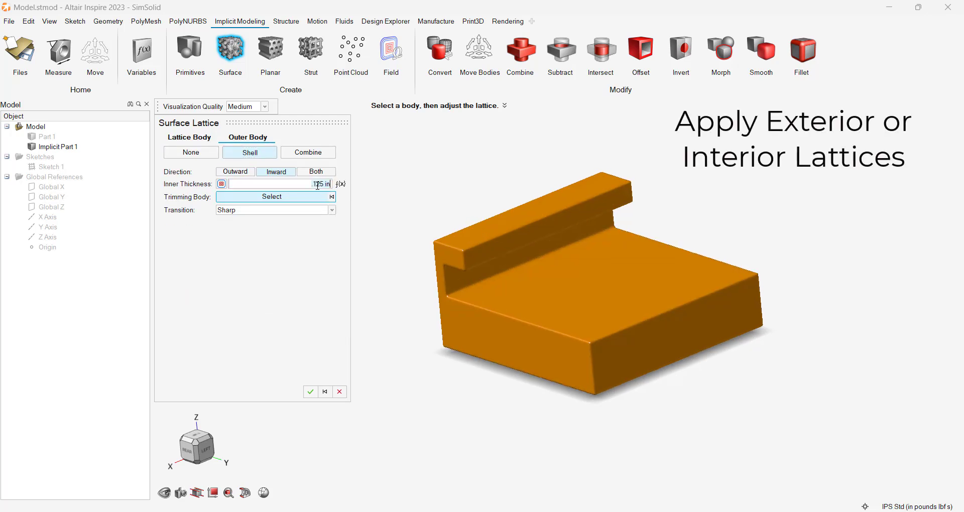
{"action": "left_click", "coordinate": [273, 210]}
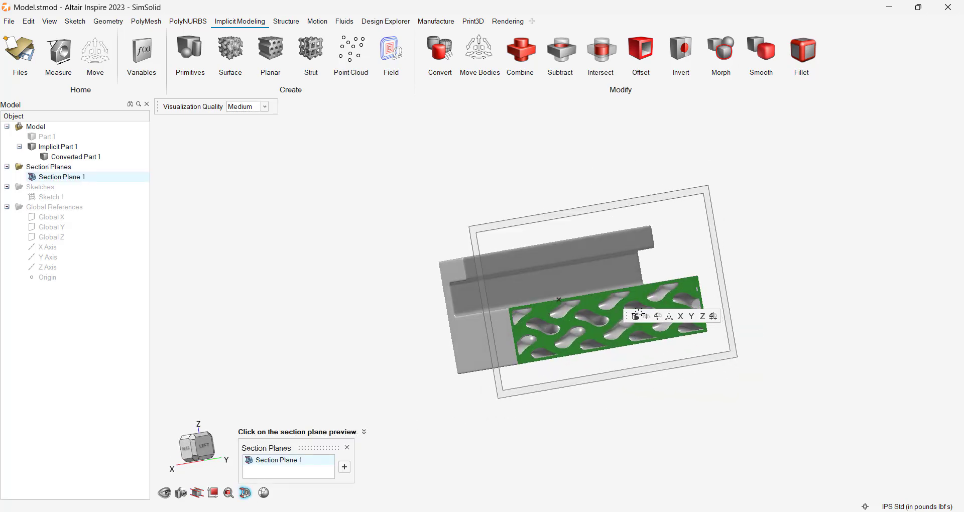
Step: Set the section plane visualization quality to High and close the section controls
{"action": "left_click", "coordinate": [248, 107]}
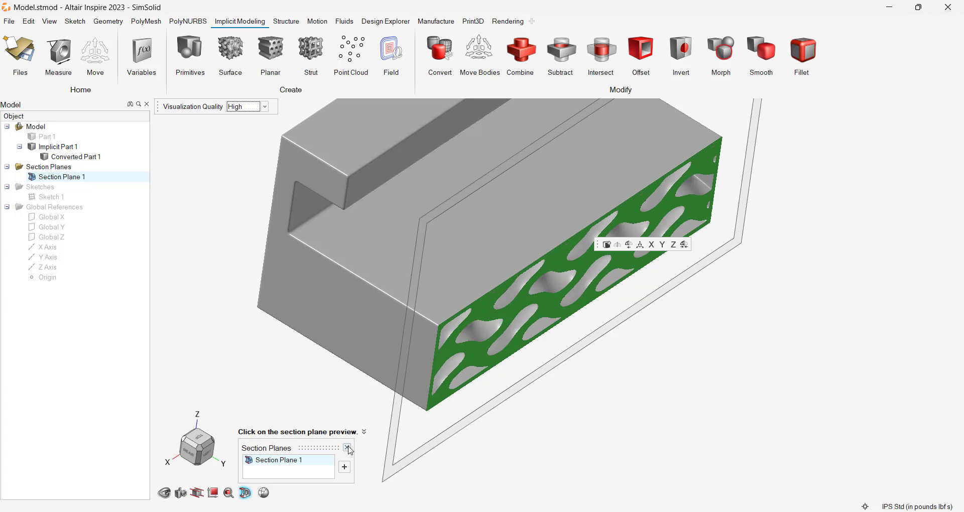
{"action": "left_click", "coordinate": [348, 448]}
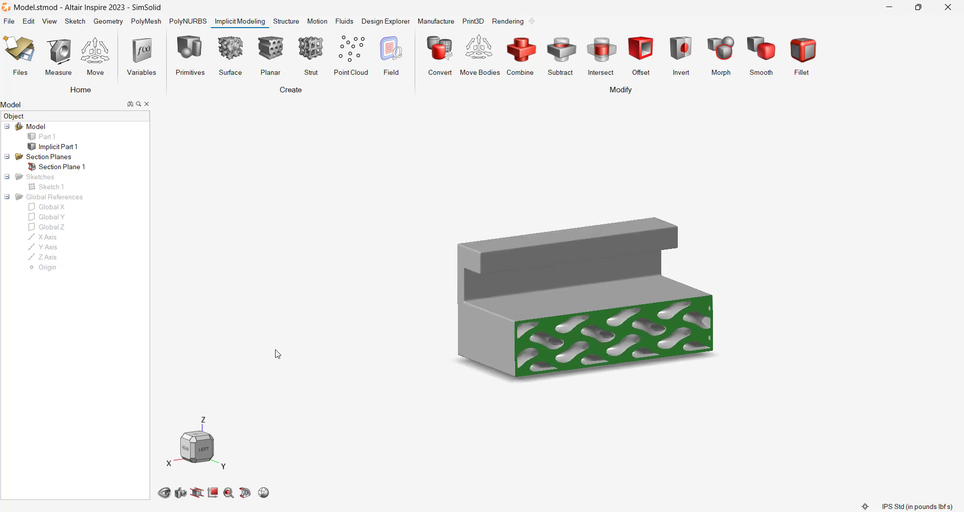
{"action": "left_click", "coordinate": [48, 21]}
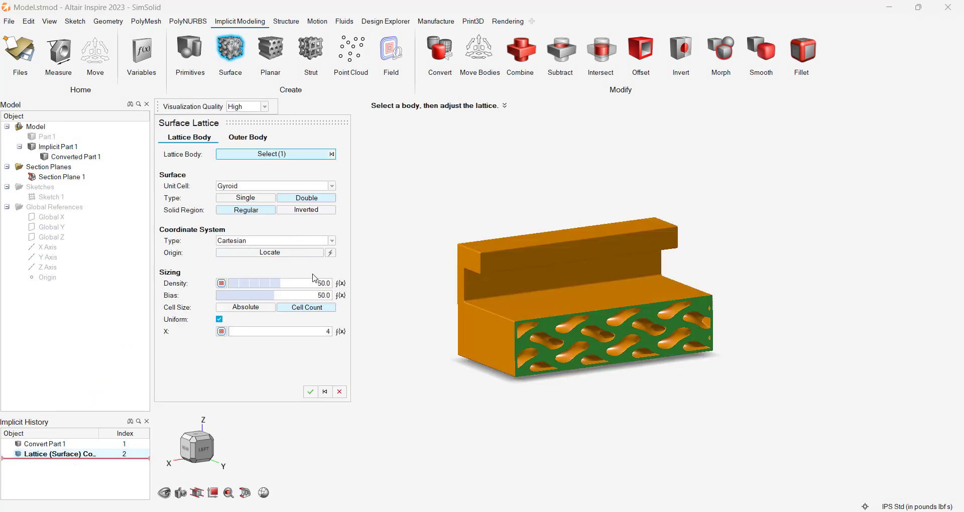
Step: Accept the reviewed surface lattice settings, closing the edit with history intact
{"action": "left_click", "coordinate": [310, 391]}
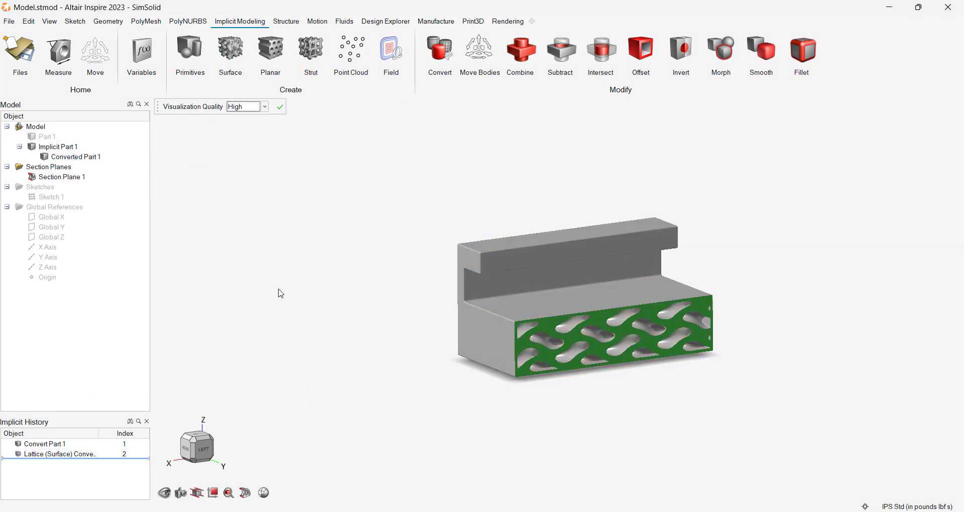